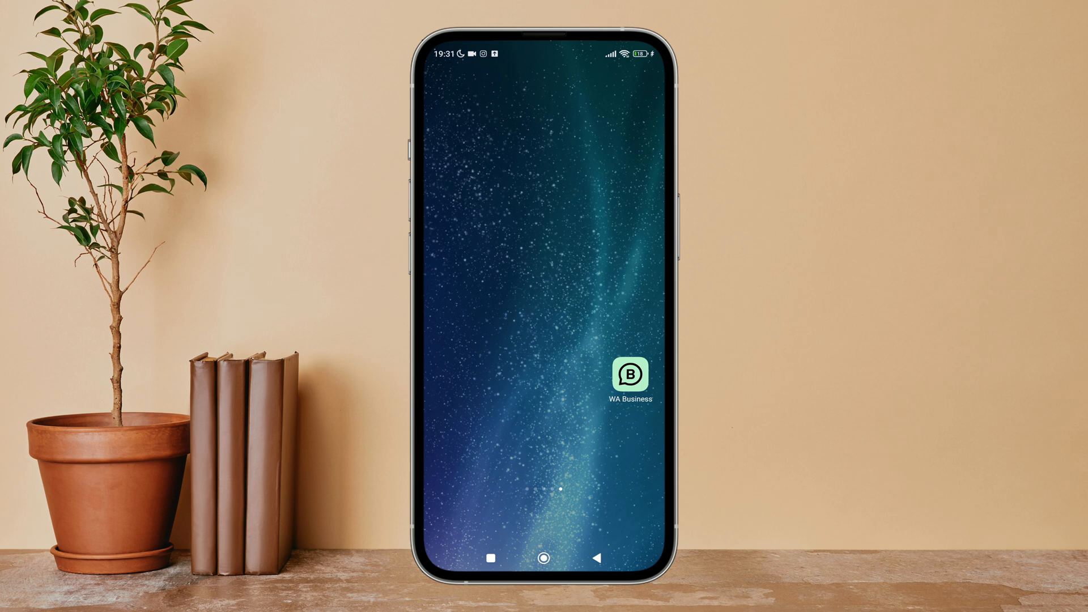
# Launch the WA Business app from the Android home screen.
pyautogui.click(630, 374)
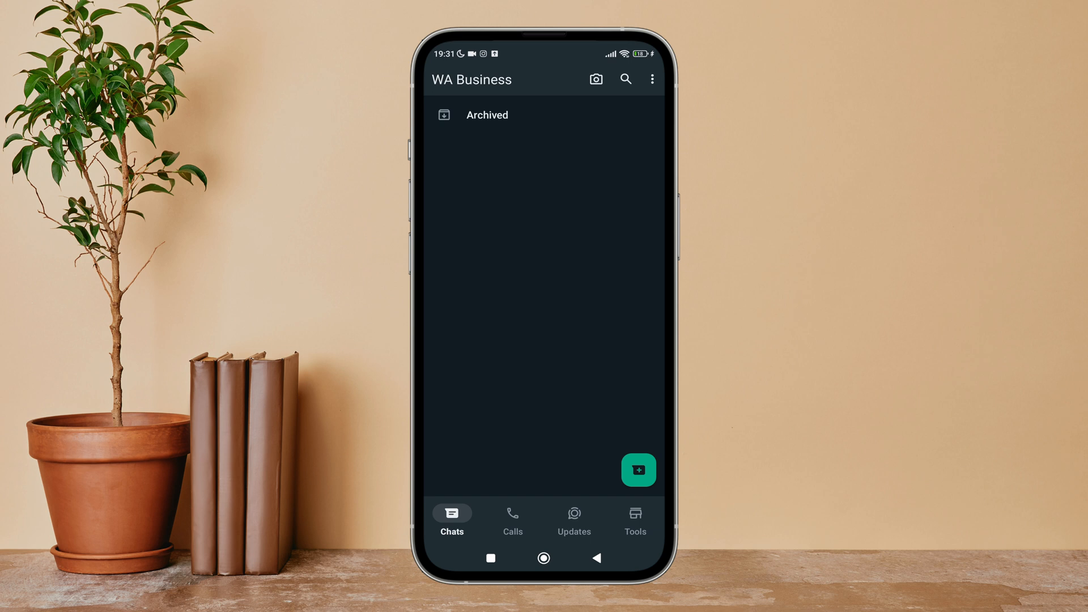
# Go to Business tools through the three-dot menu's Settings.
pyautogui.click(651, 78)
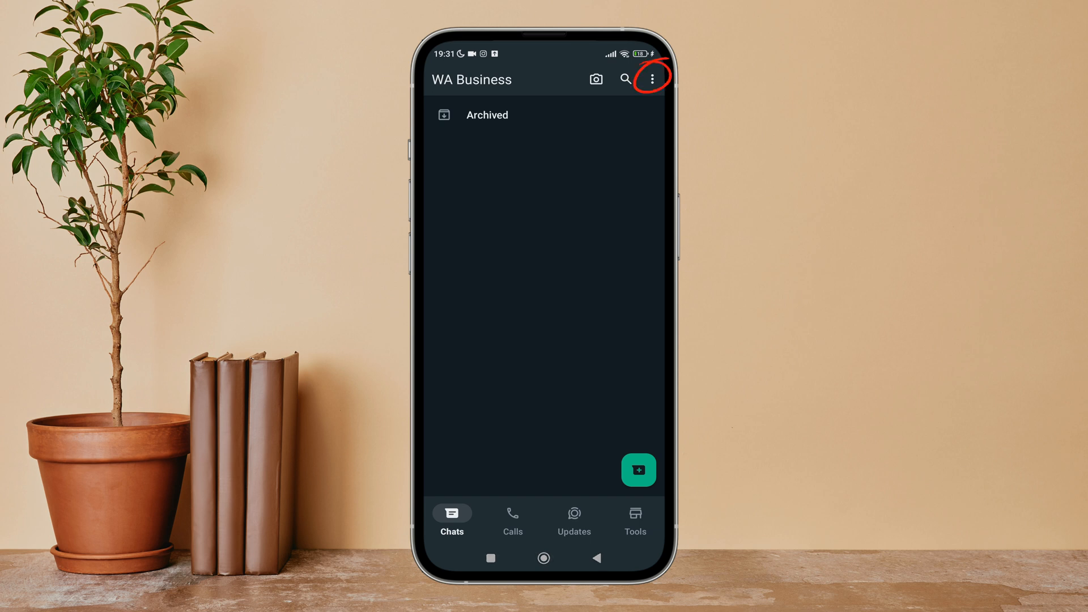
pyautogui.click(651, 78)
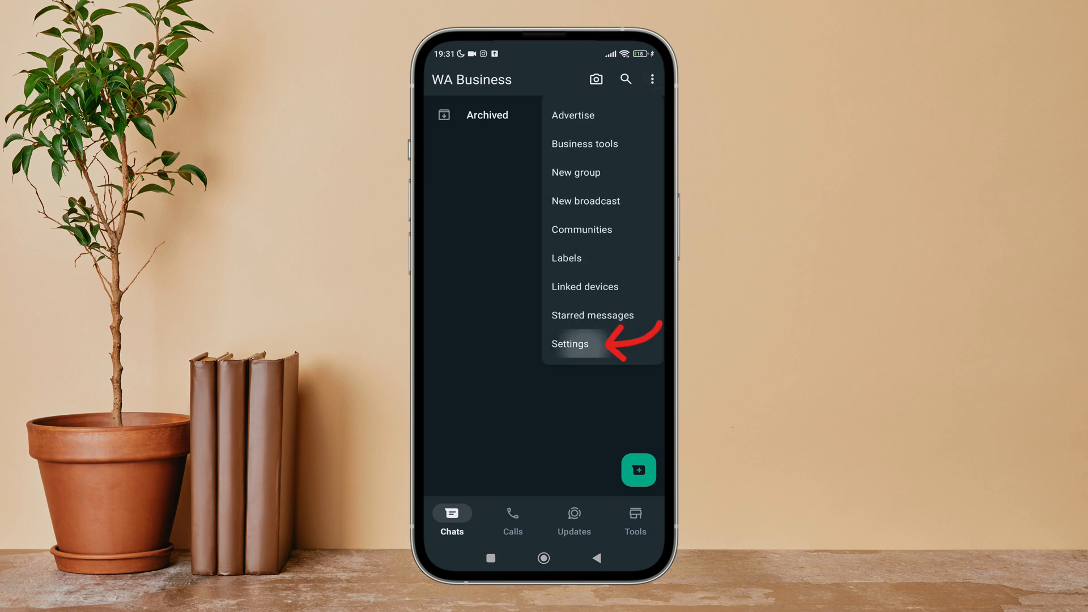
pyautogui.click(569, 344)
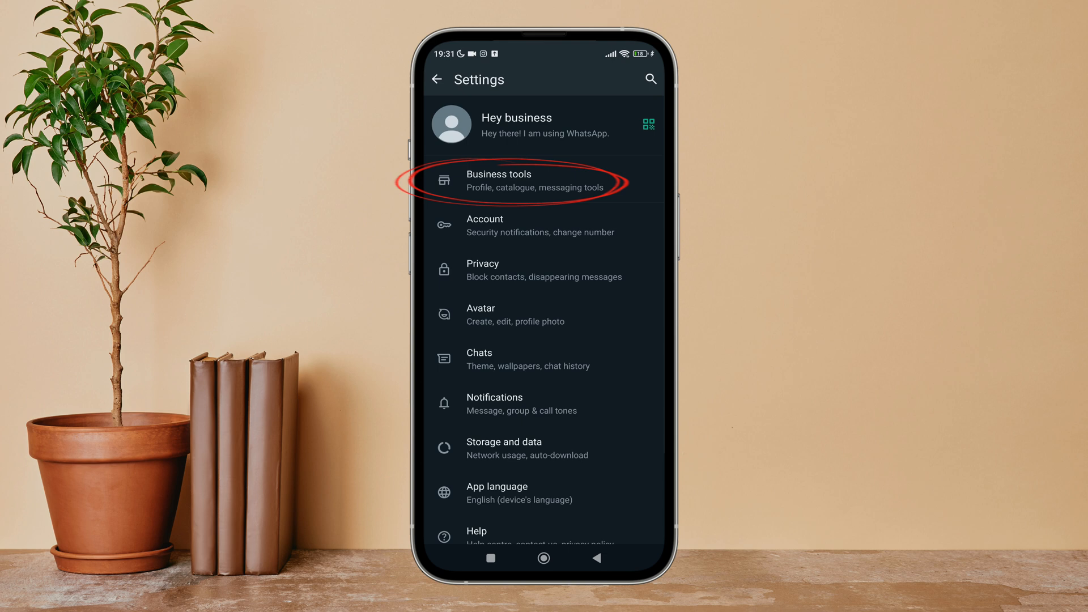
pyautogui.click(528, 180)
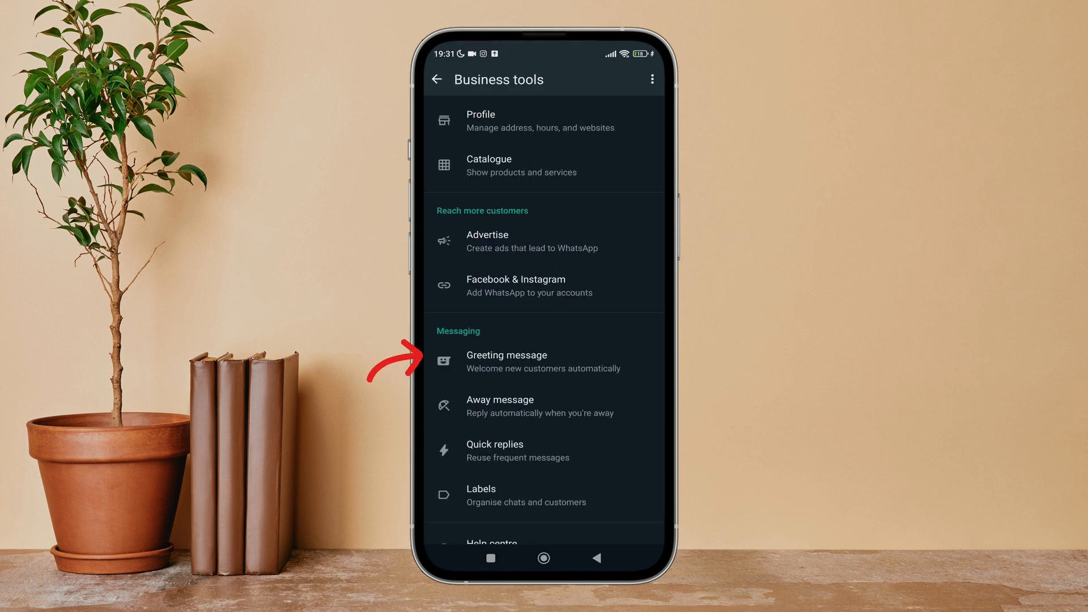
# Switch off Send greeting message, then reopen Greeting message to confirm it's off.
pyautogui.click(506, 361)
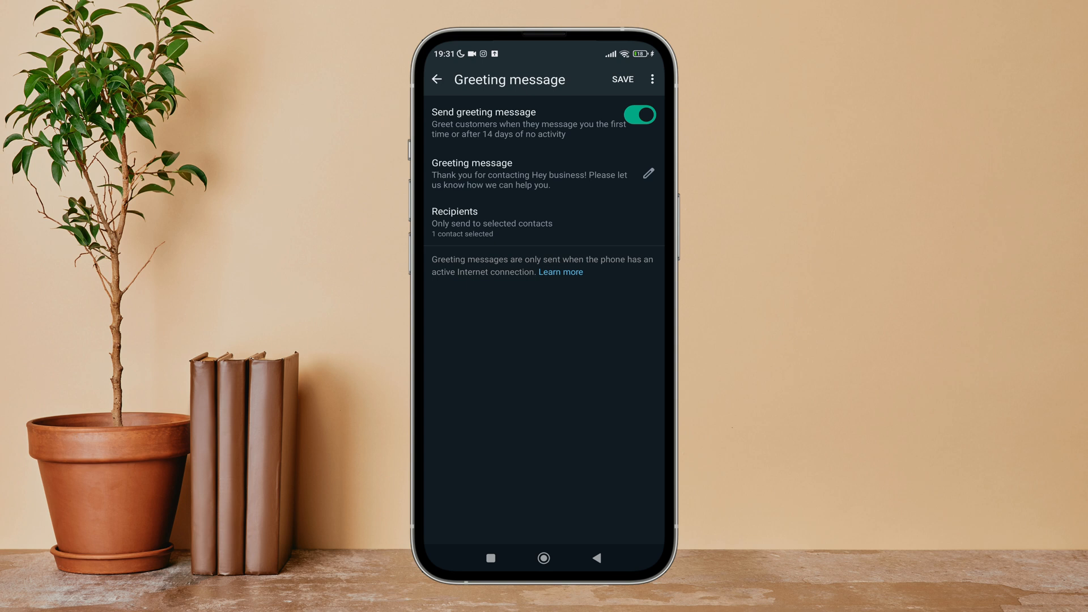
pyautogui.click(639, 115)
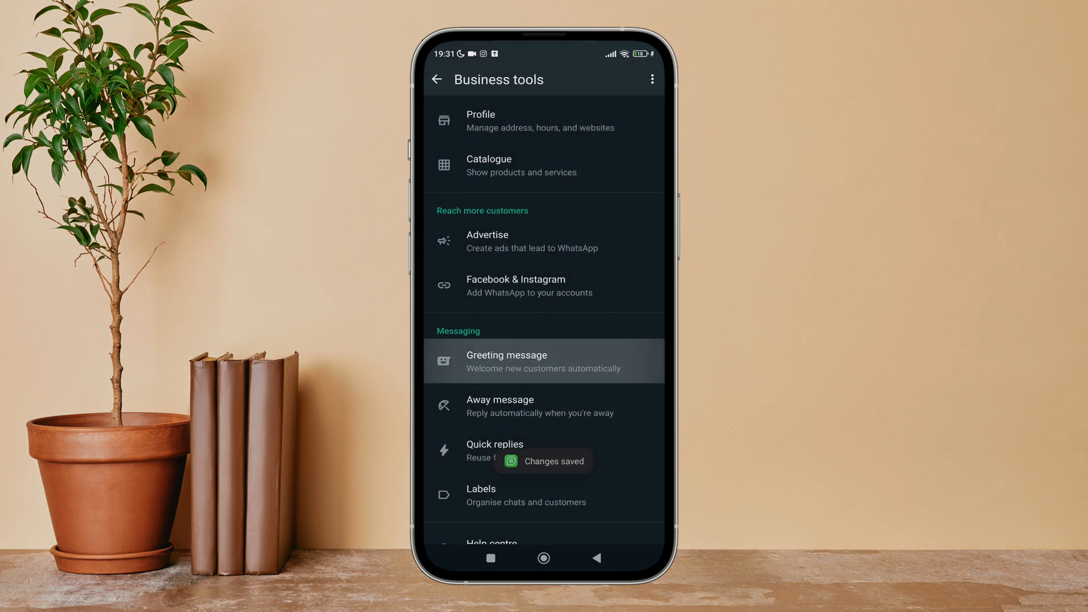
pyautogui.click(544, 361)
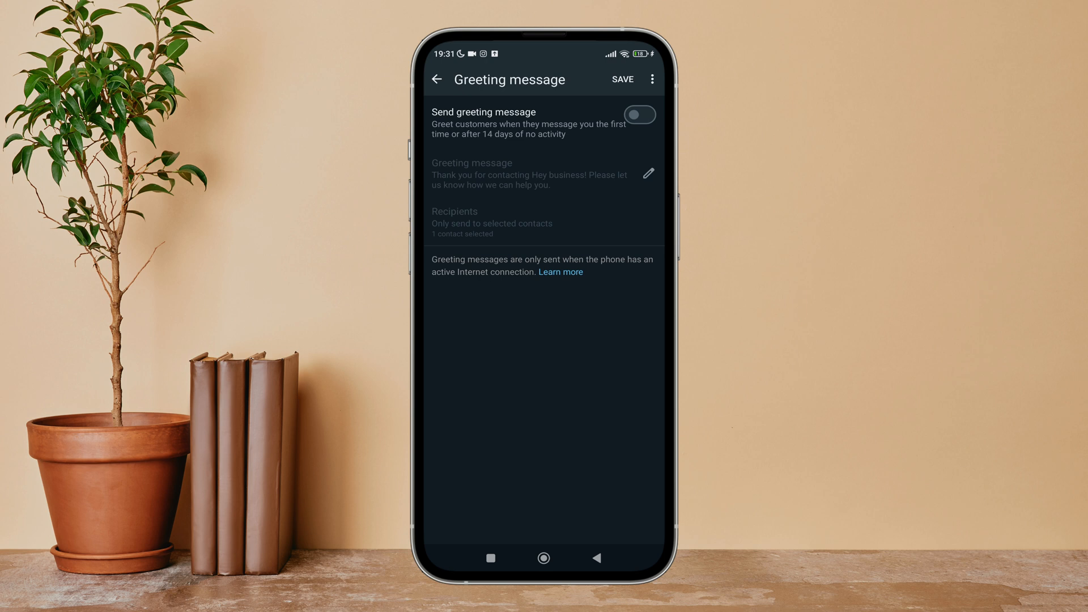